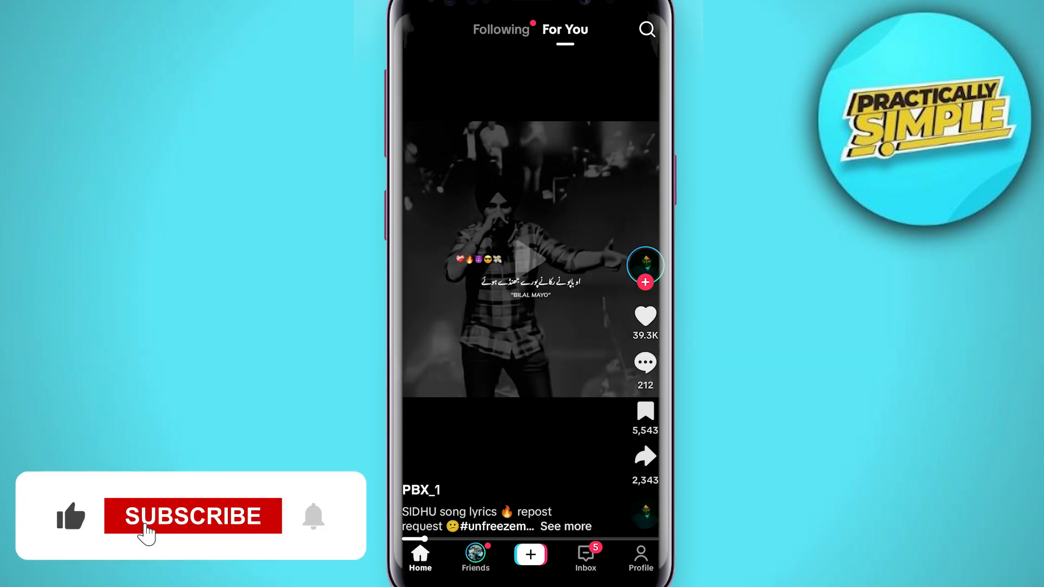
Start a new TikTok post, bringing up the phone gallery media picker
{"action": "left_click", "coordinate": [191, 515]}
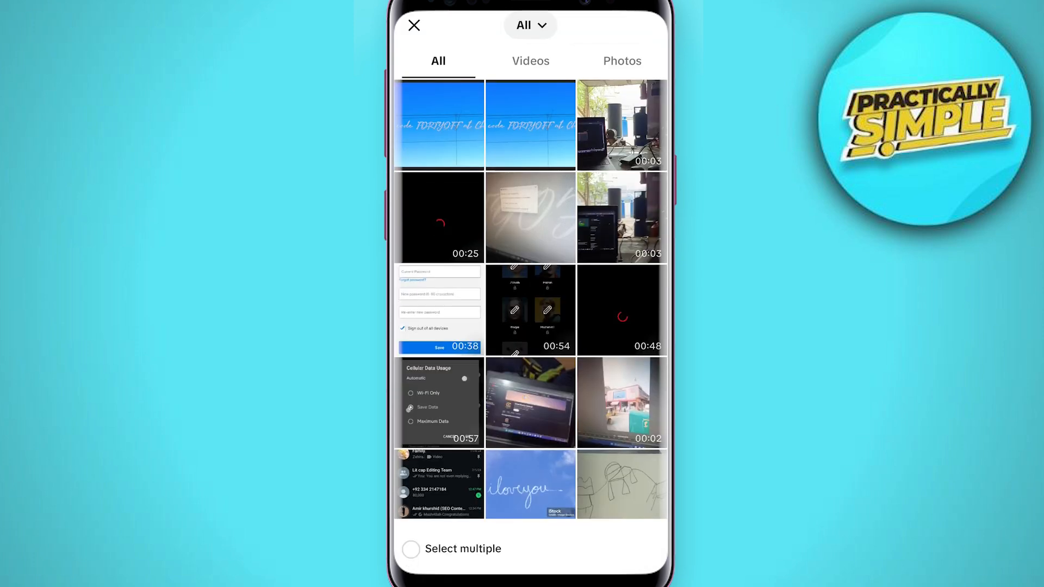
Select the single blue sky promo photo, keep the suggested song, and continue to the description screen
{"action": "left_click", "coordinate": [411, 548]}
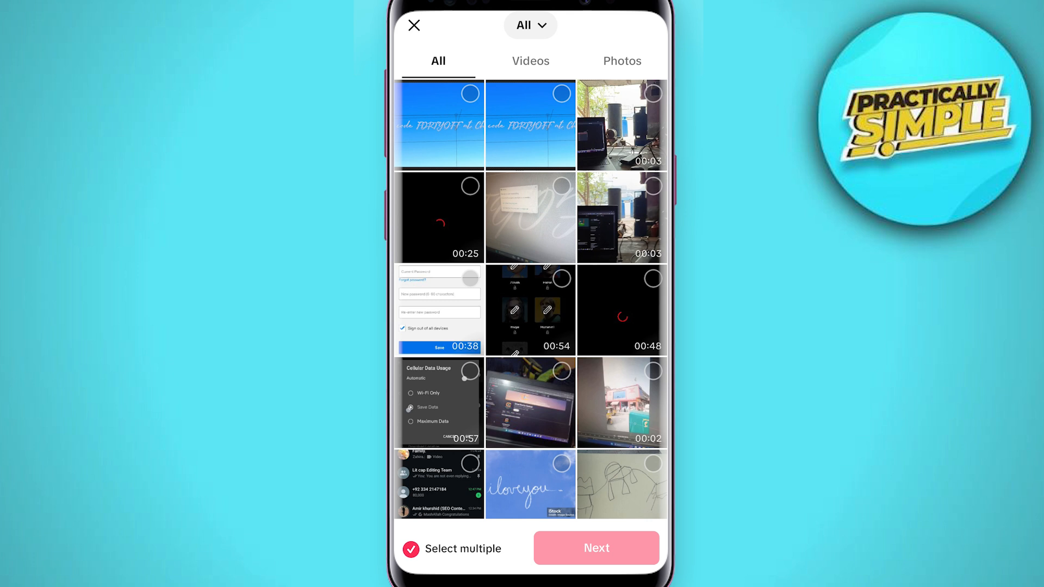
{"action": "left_click", "coordinate": [410, 548]}
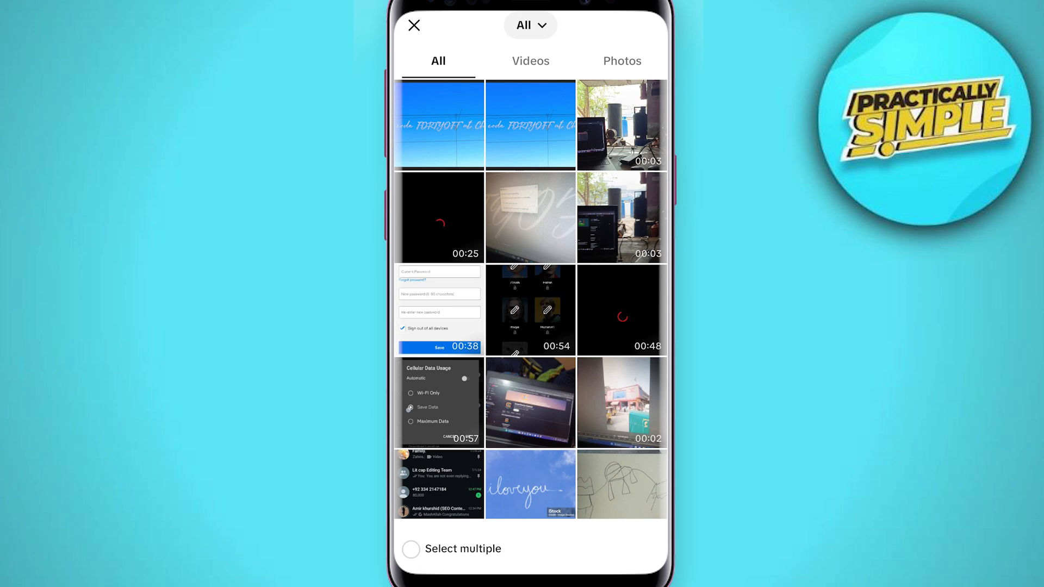
{"action": "left_click", "coordinate": [438, 124]}
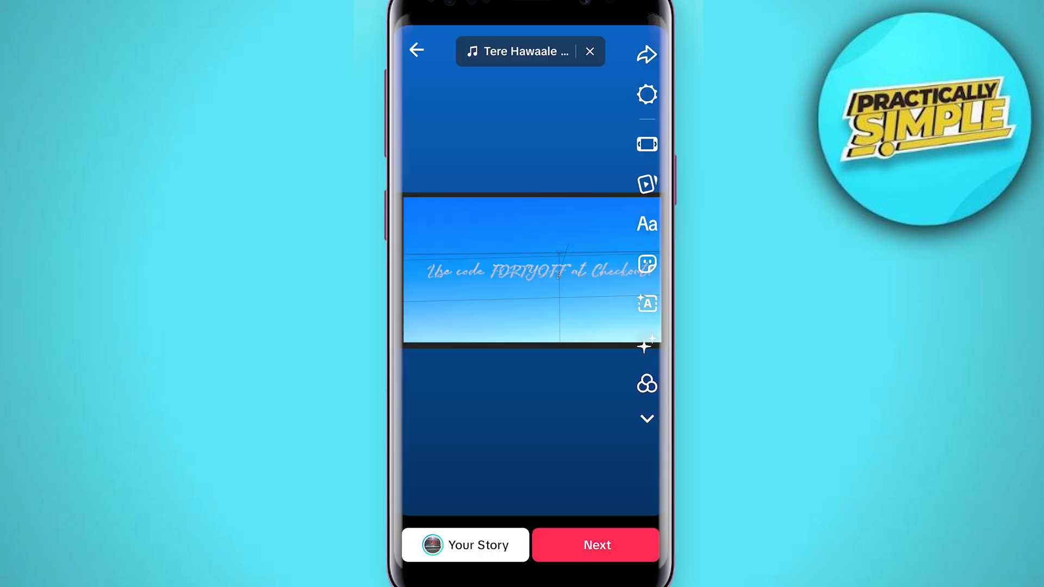
{"action": "left_click", "coordinate": [521, 52]}
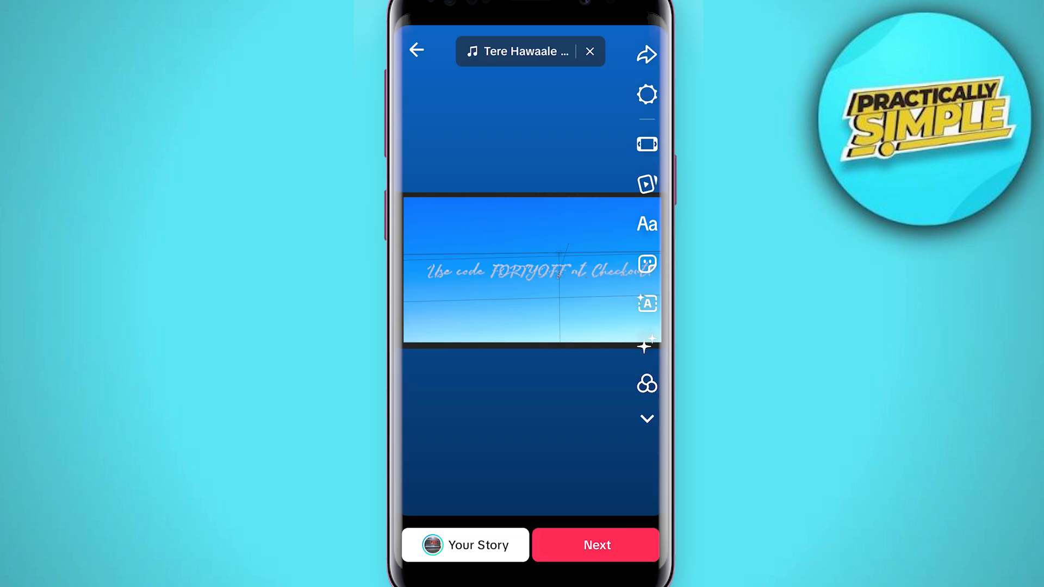
{"action": "left_click", "coordinate": [595, 545]}
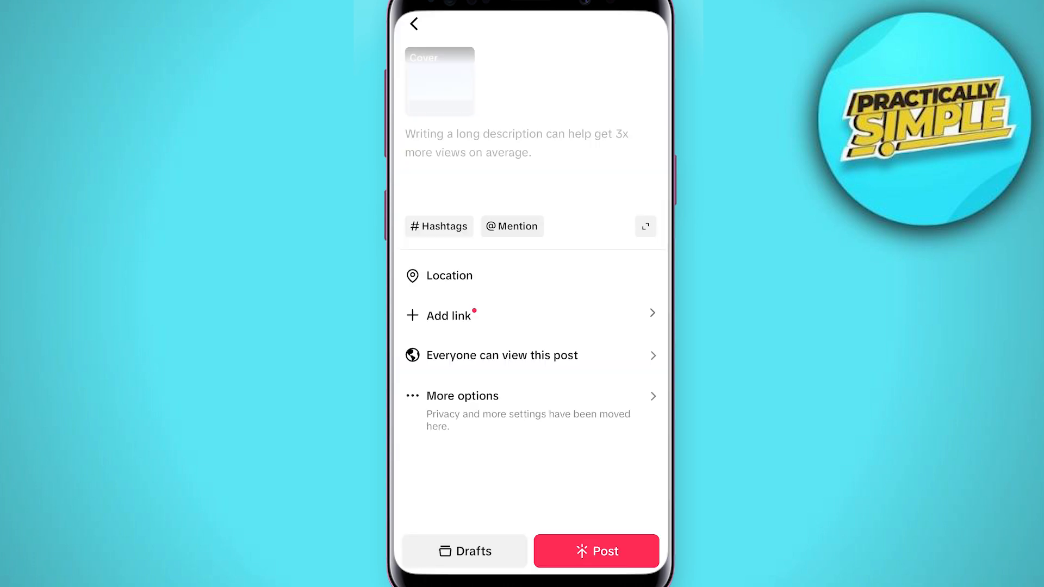